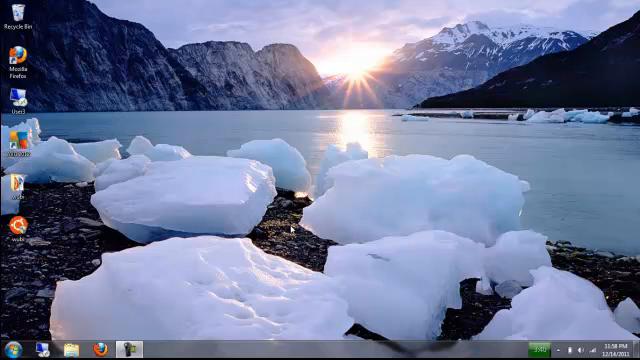
pyautogui.moveTo(291, 227)
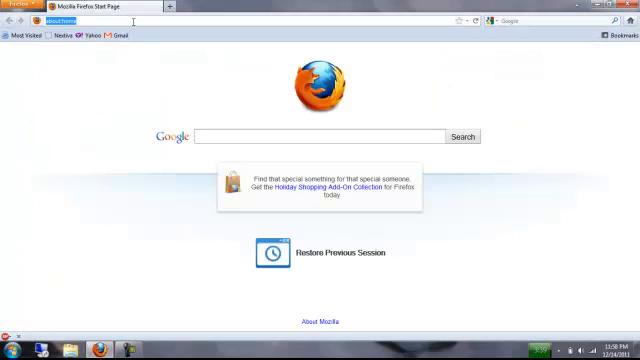
# Download the wubi.exe Windows installer for Ubuntu 11.10 from ubuntu.com and save the file
pyautogui.write('ubuntu.c')
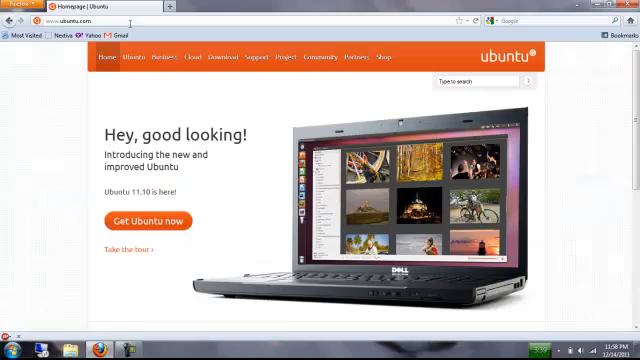
pyautogui.click(147, 221)
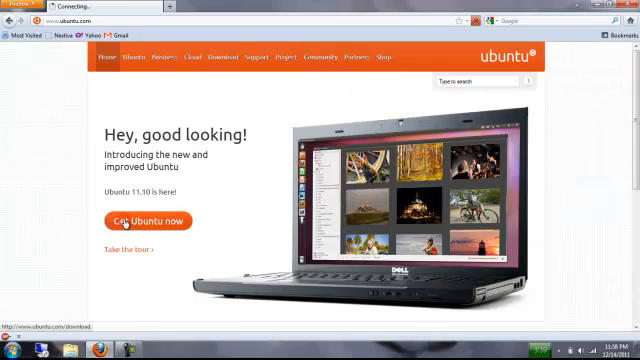
pyautogui.click(148, 221)
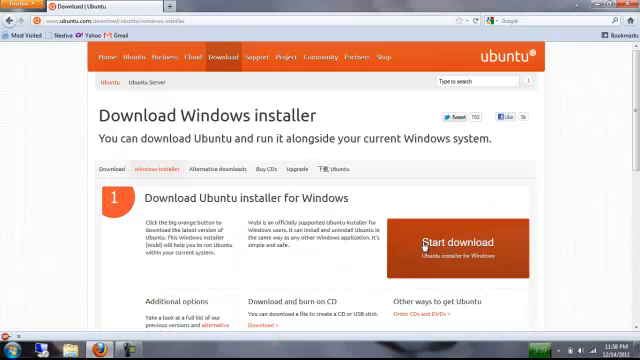
pyautogui.click(457, 250)
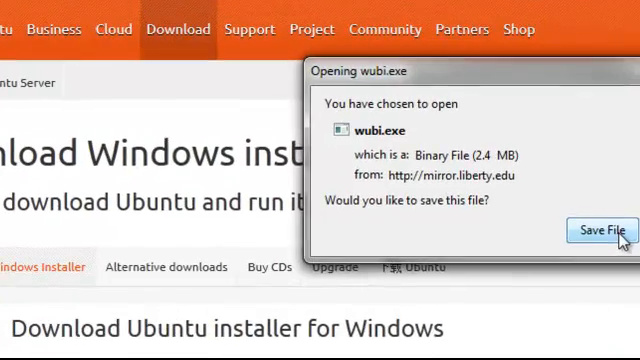
pyautogui.click(600, 232)
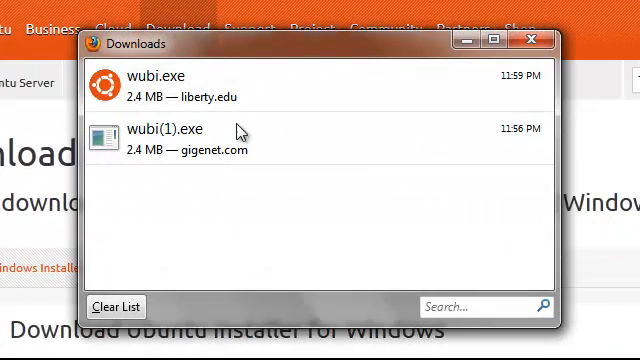
pyautogui.moveTo(318, 78)
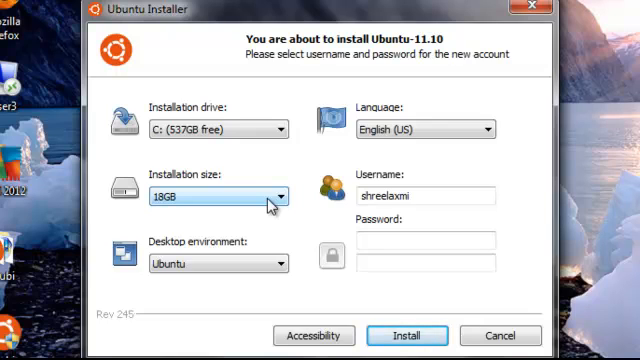
# Choose a 30GB installation size, set the account password and start the install
pyautogui.click(280, 196)
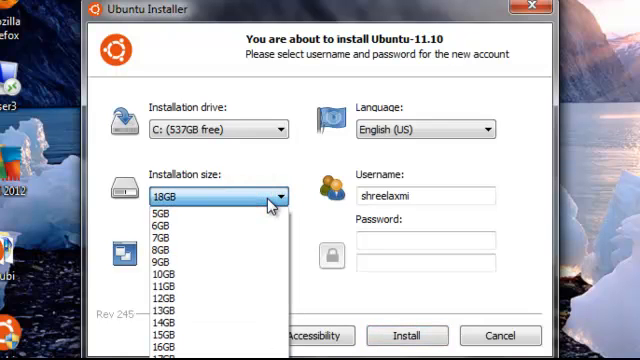
pyautogui.moveTo(208, 152)
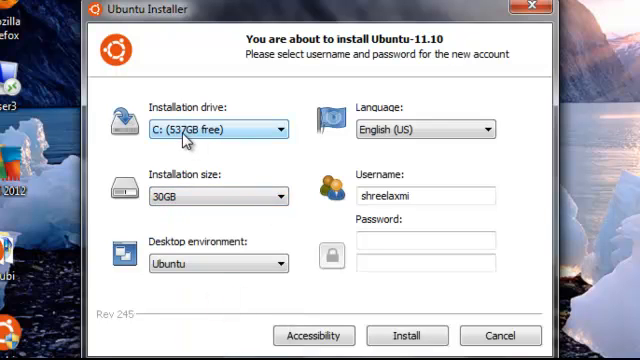
pyautogui.click(430, 238)
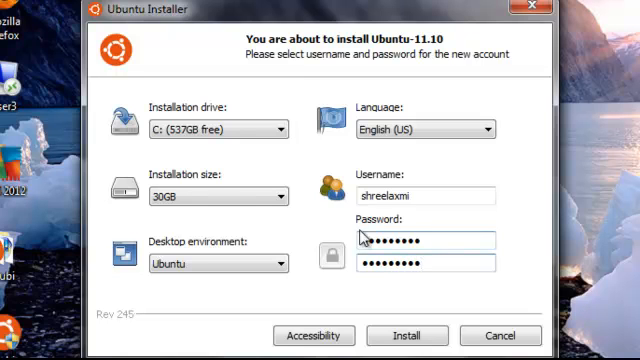
pyautogui.click(407, 335)
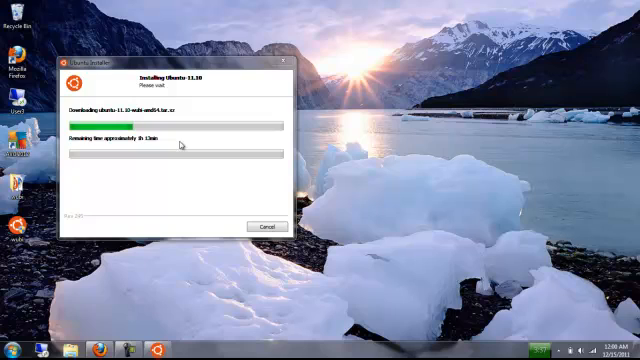
pyautogui.moveTo(182, 146)
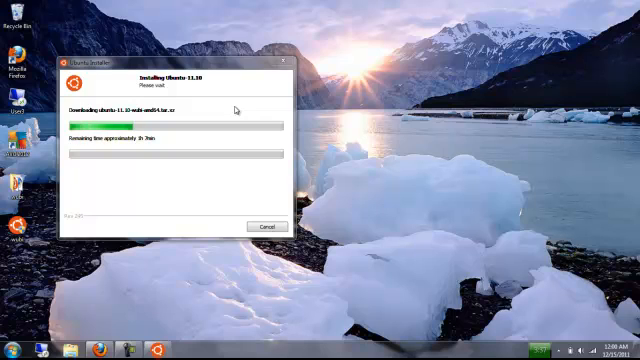
pyautogui.moveTo(228, 115)
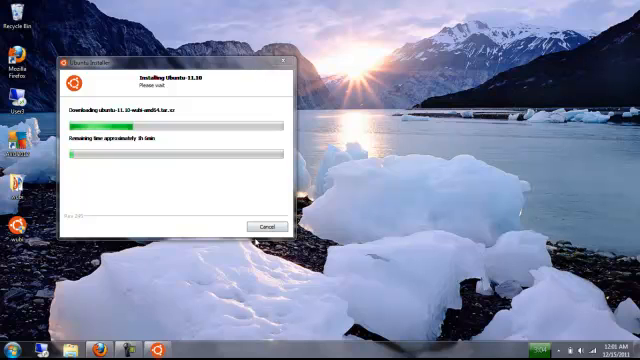
# Return to Firefox while Wubi downloads ubuntu-11.10-wubi-amd64.tar.xz
pyautogui.click(266, 224)
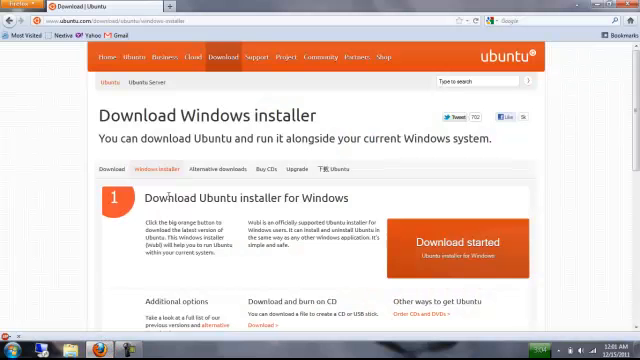
# Reach Ubuntu's Alternative downloads page in a new tab via the Additional options link
pyautogui.scroll(-3)
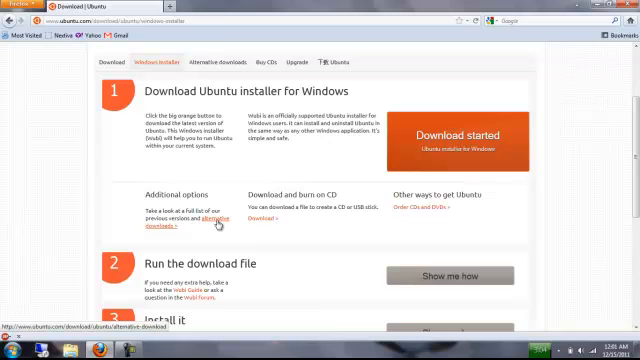
pyautogui.click(204, 219)
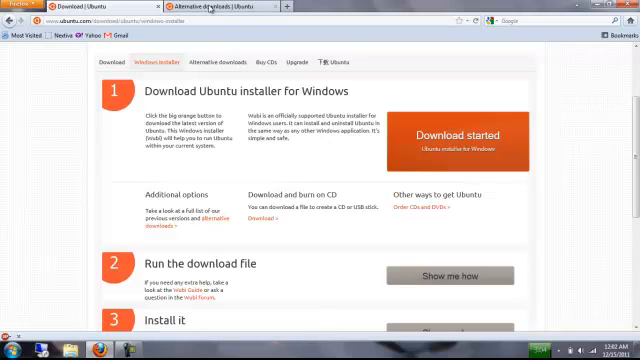
pyautogui.click(203, 60)
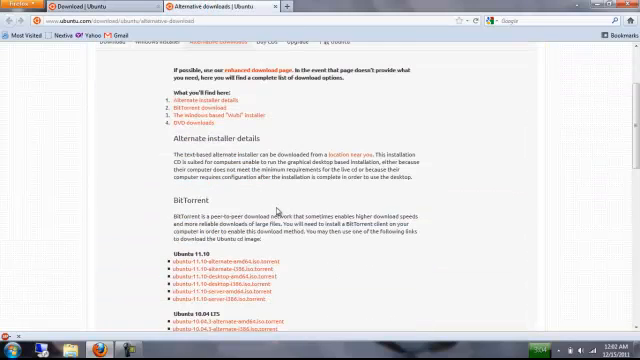
# Locate the Ubuntu 11.10 BitTorrent files, then head to the µTorrent site in a new tab
pyautogui.scroll(-3)
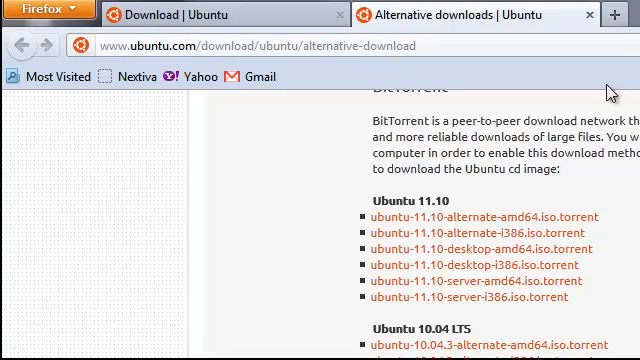
pyautogui.click(613, 14)
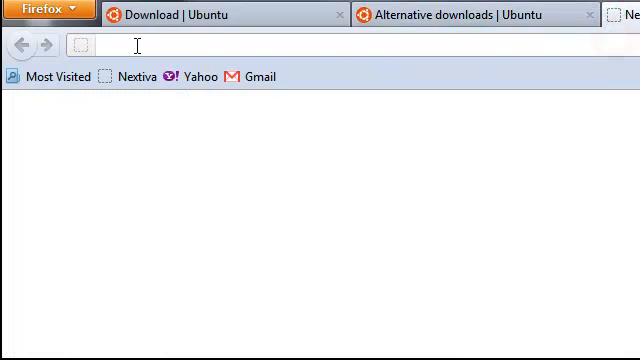
pyautogui.write('uto')
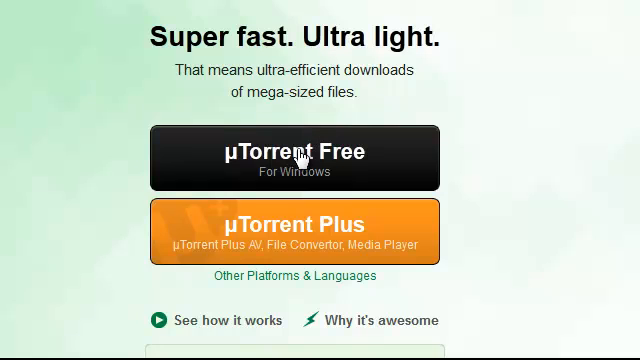
pyautogui.moveTo(424, 170)
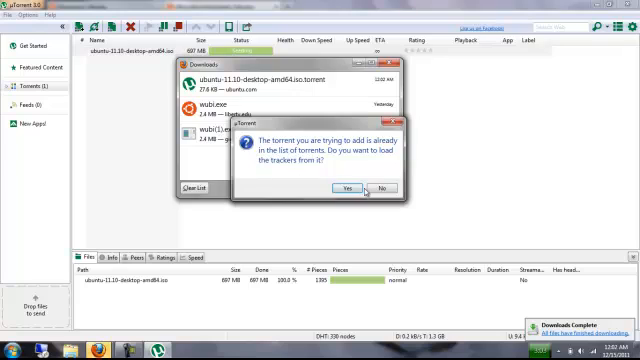
# Dismiss the 'torrent already in list' prompt, keeping ubuntu-11.10-desktop-amd64.iso seeding at 100%
pyautogui.click(347, 187)
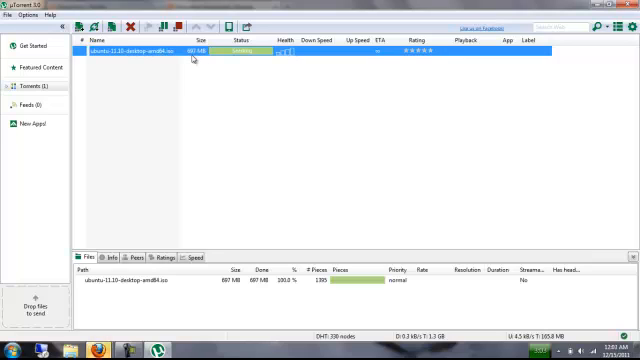
pyautogui.moveTo(227, 138)
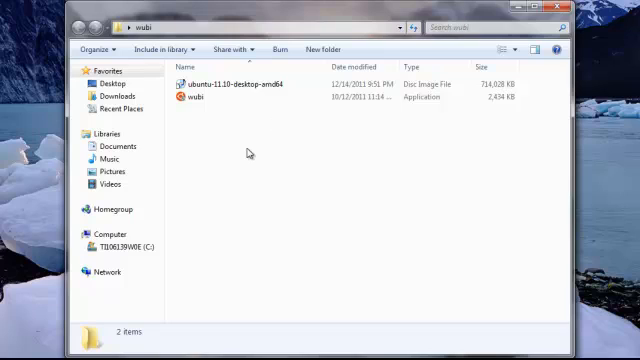
# Select wubi.exe sitting beside the ubuntu-11.10-desktop-amd64 ISO in the wubi folder
pyautogui.click(197, 98)
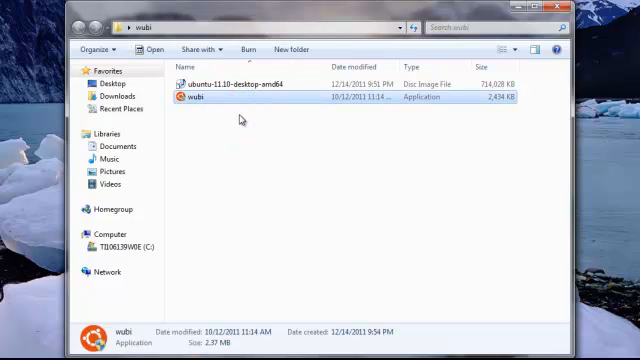
pyautogui.moveTo(235, 117)
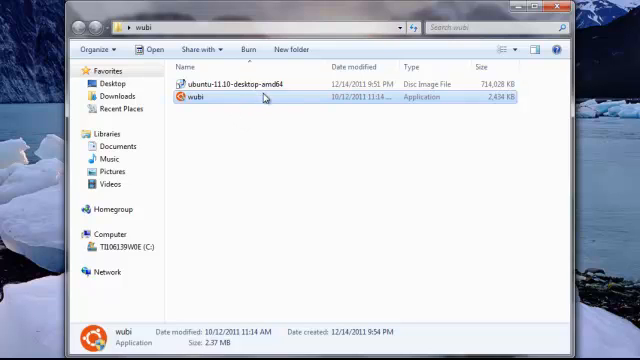
pyautogui.moveTo(262, 100)
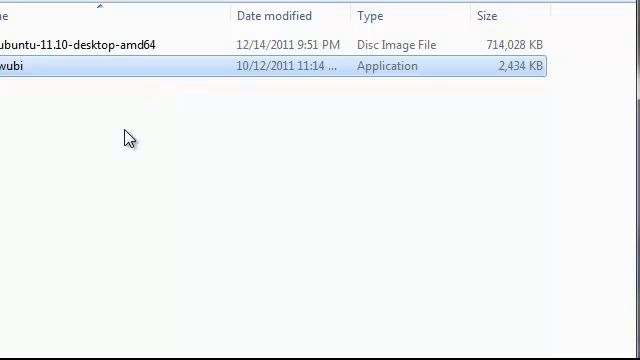
pyautogui.moveTo(123, 70)
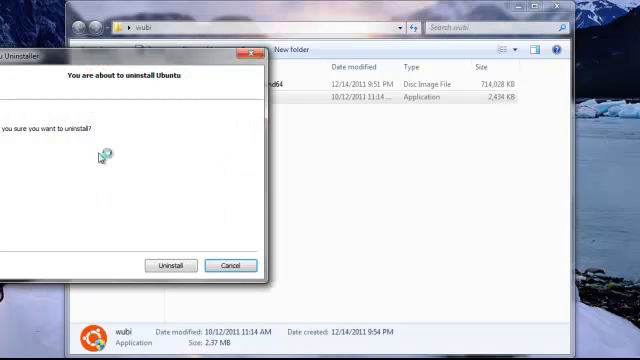
# Uninstall the existing Ubuntu and close the Wubi uninstaller once it reports completion
pyautogui.click(167, 265)
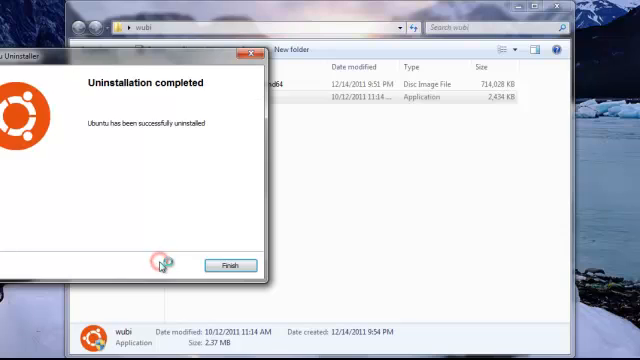
pyautogui.click(230, 265)
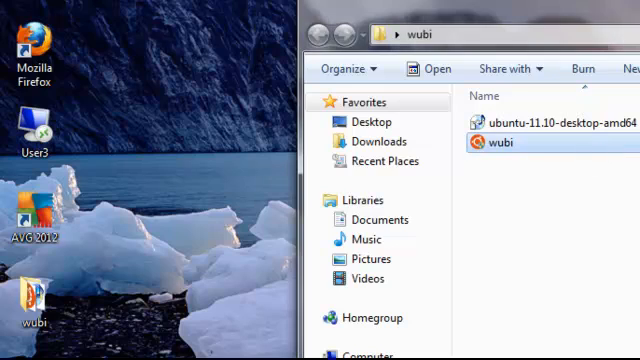
# Run wubi.exe and install Ubuntu 11.10 on drive C: at 30GB with the account password
pyautogui.doubleClick(507, 143)
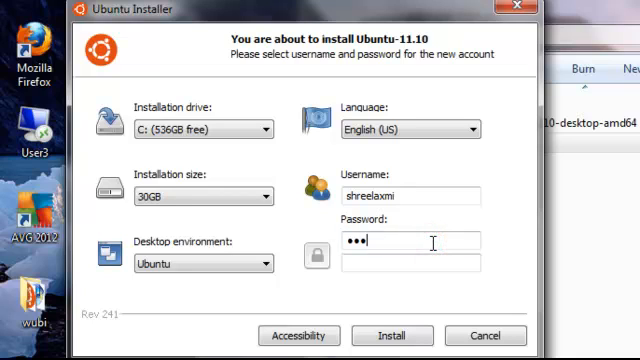
pyautogui.write('•')
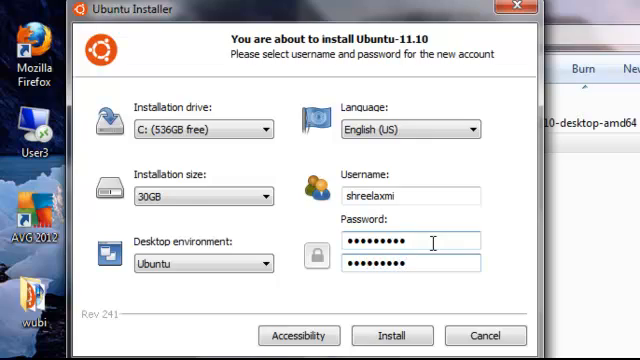
pyautogui.click(392, 335)
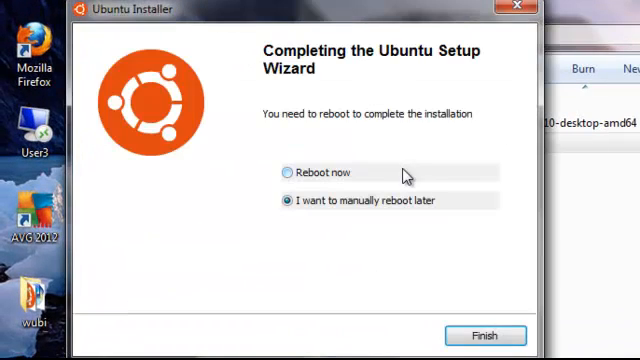
pyautogui.moveTo(330, 180)
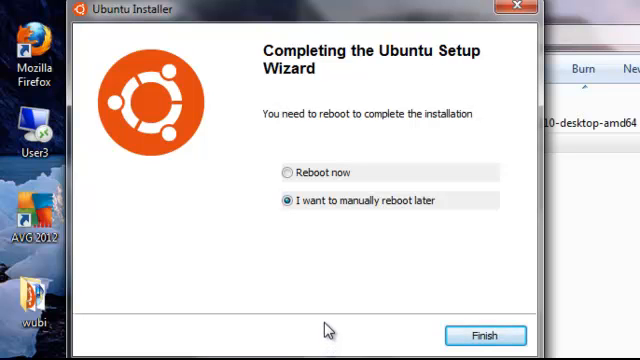
pyautogui.moveTo(485, 335)
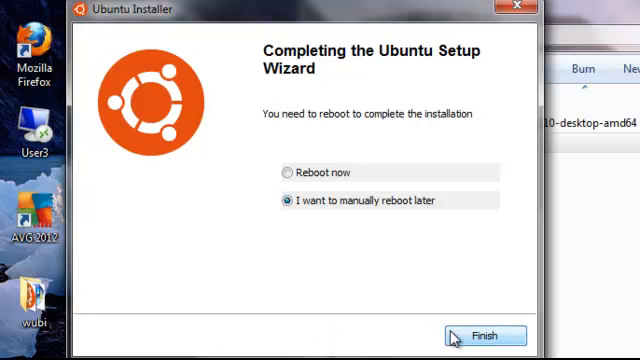
# Finish the Wubi installer with 'I want to manually reboot later' selected
pyautogui.click(484, 335)
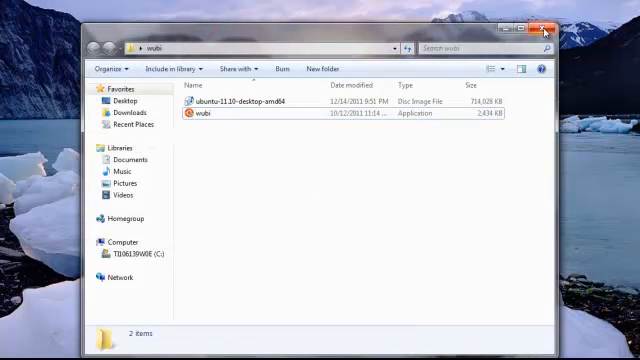
pyautogui.moveTo(550, 35)
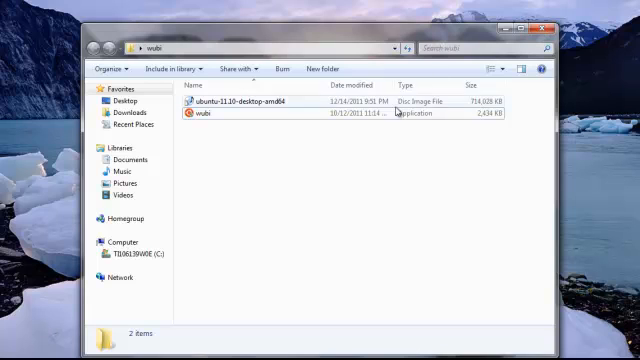
pyautogui.moveTo(341, 165)
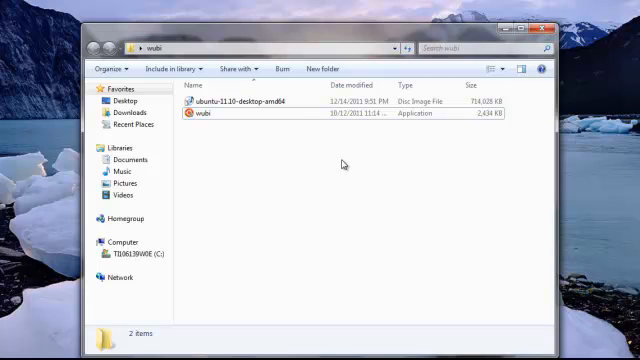
pyautogui.moveTo(341, 163)
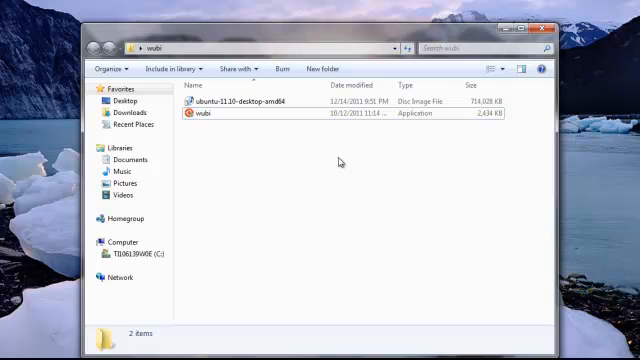